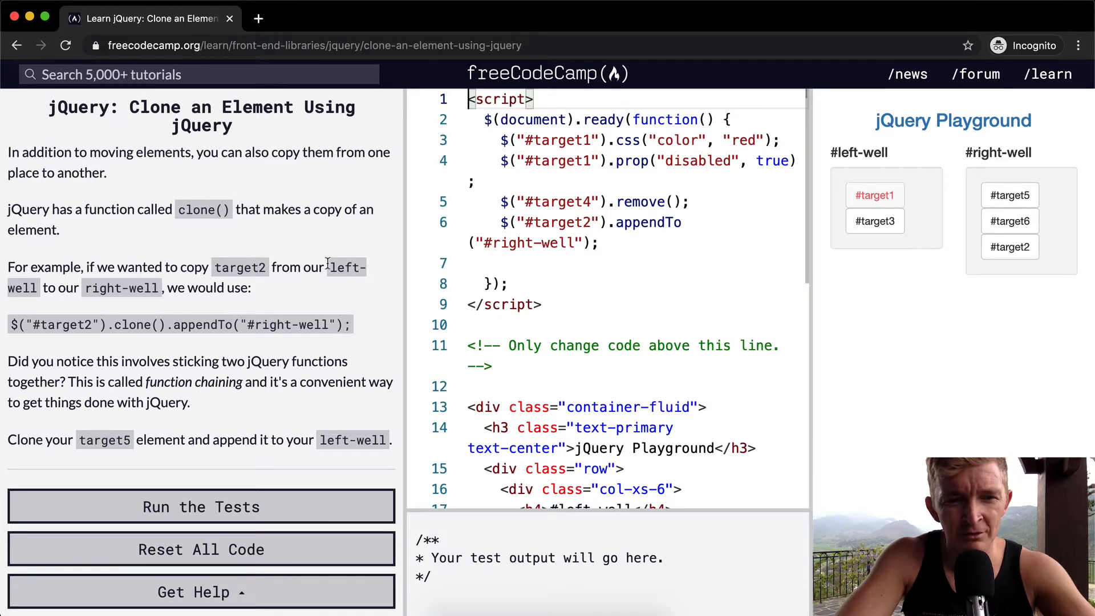
pyautogui.moveTo(240, 288)
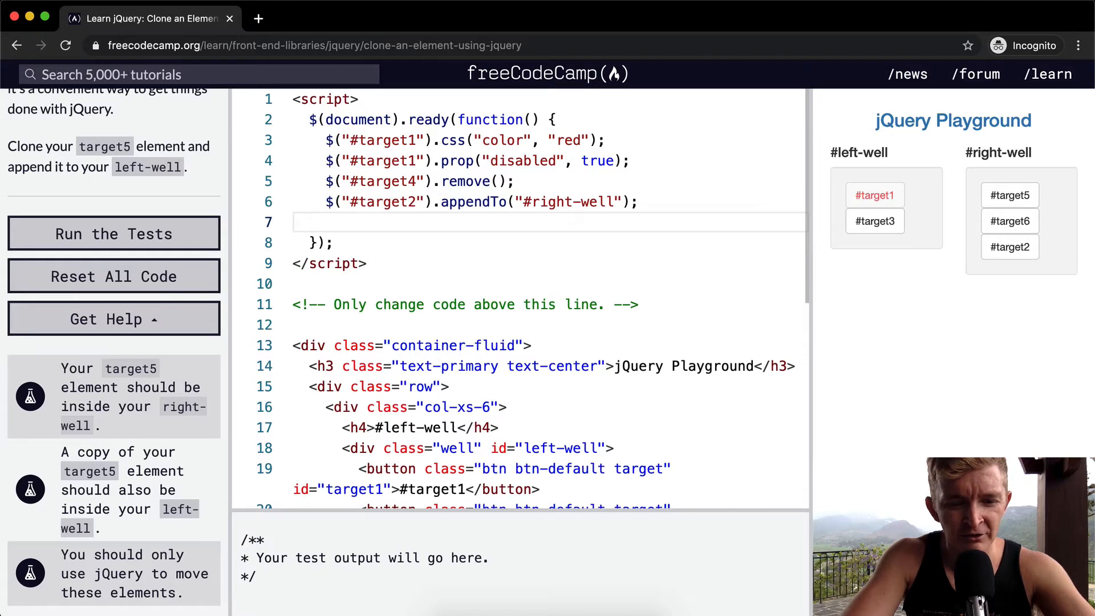
# On line 7, write $('#target5').clone().appendTo("#left-well"); with the typo and missing parentheses fixed.
pyautogui.write("$('')")
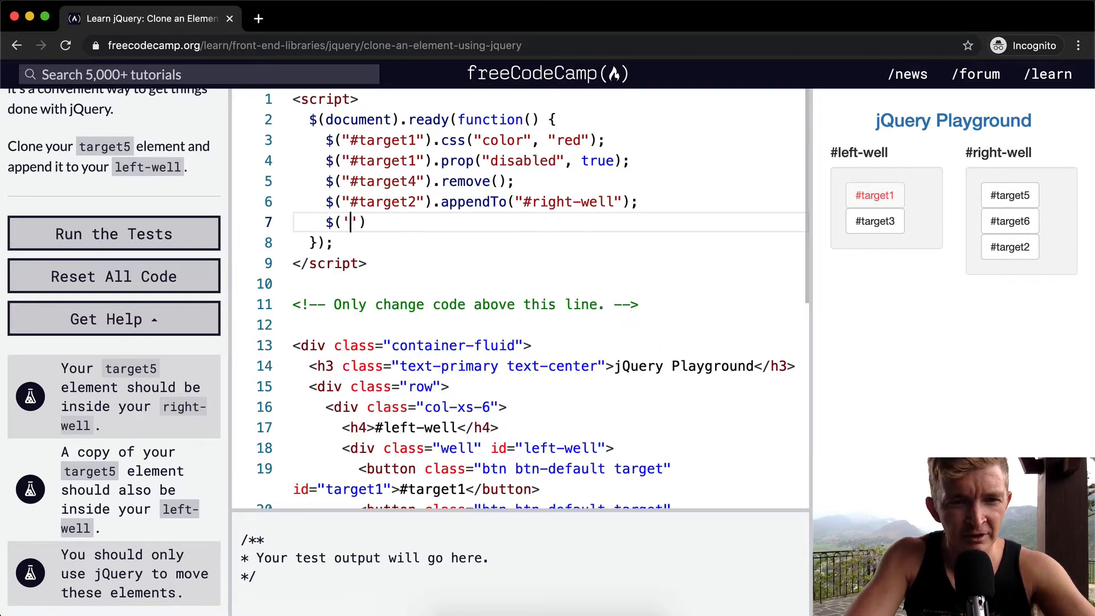
pyautogui.write('#taraget5')
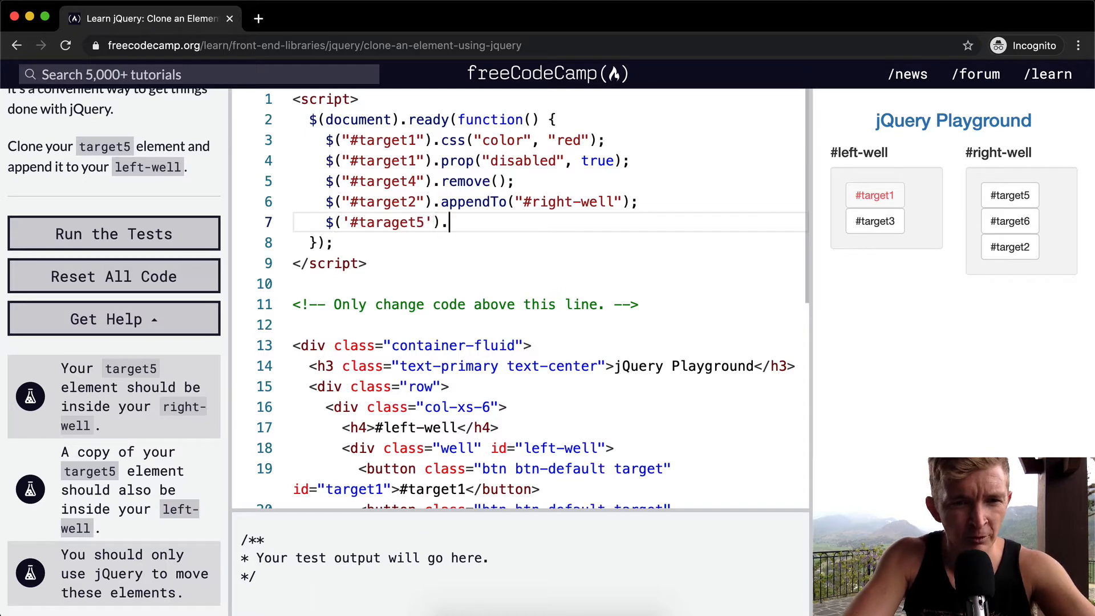
pyautogui.write('clone.as')
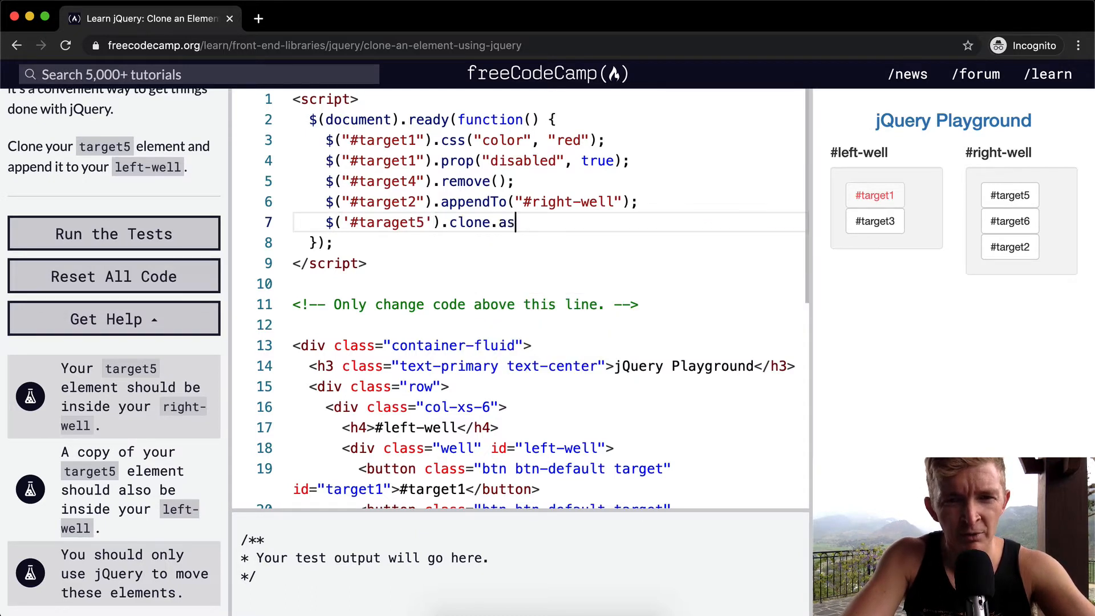
pyautogui.write('ppendT')
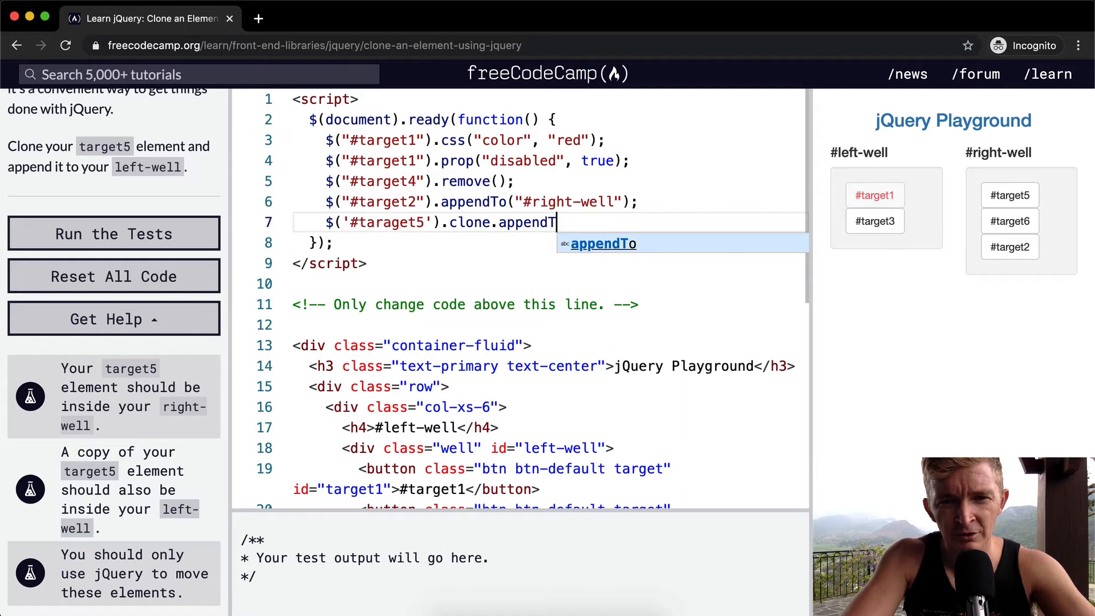
pyautogui.write('o("")')
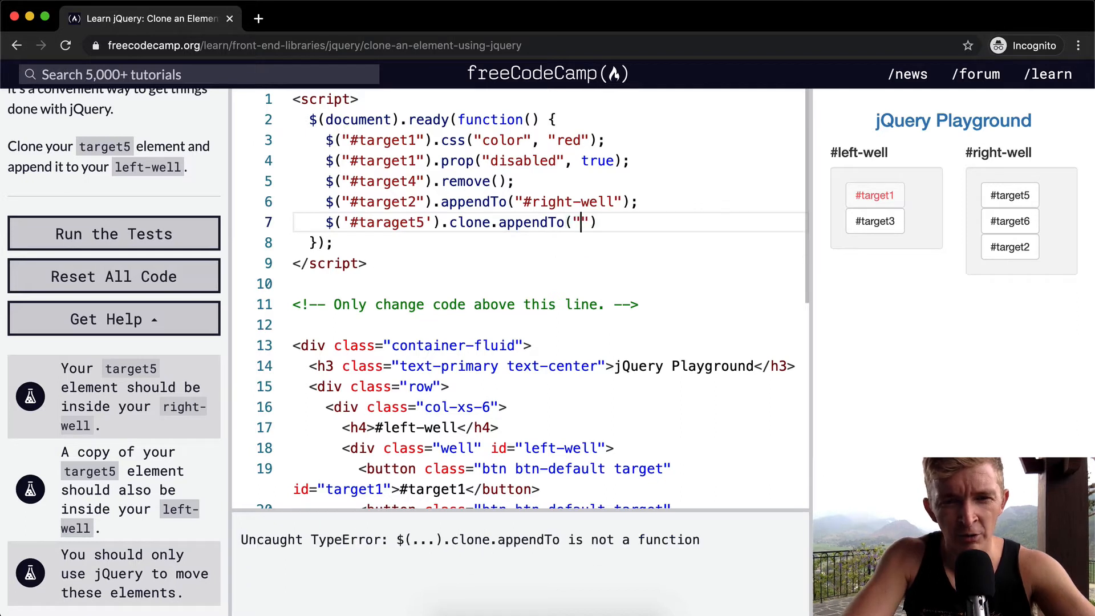
pyautogui.write('left-we')
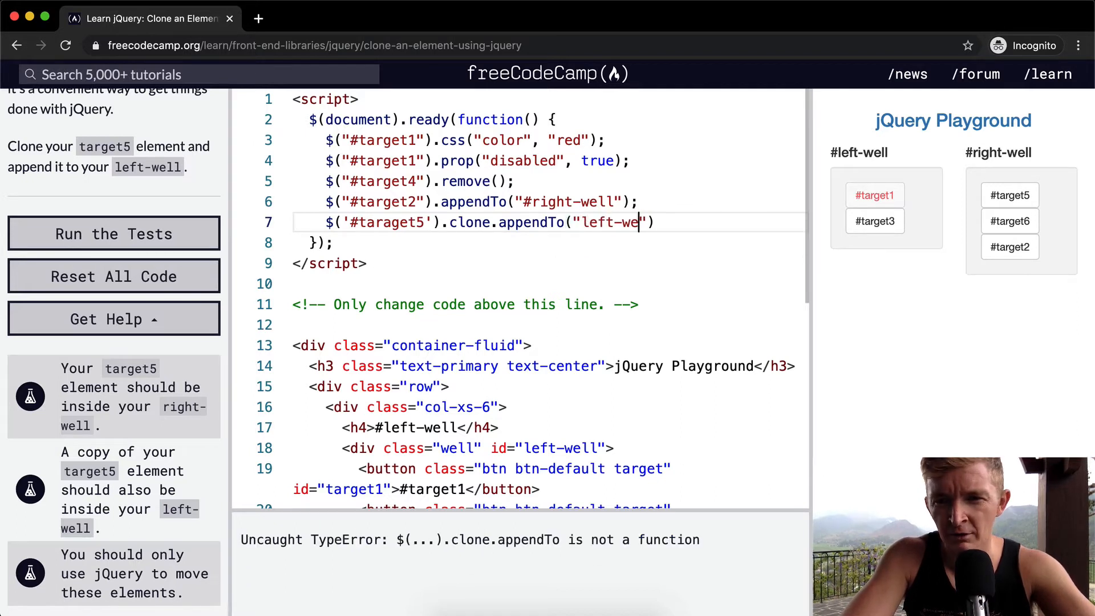
pyautogui.write('ll')
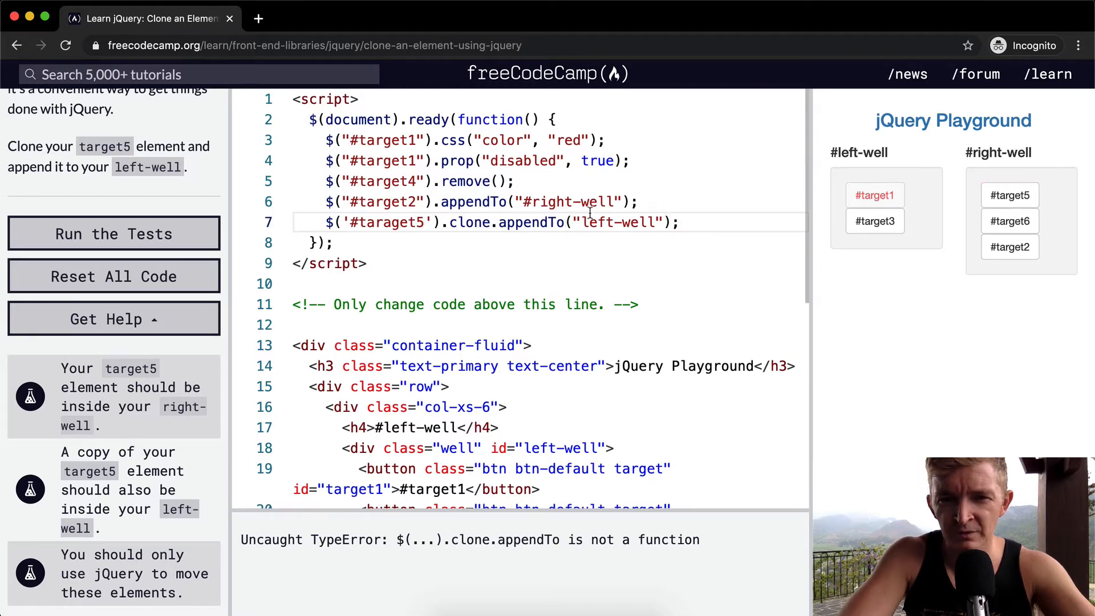
pyautogui.write('#')
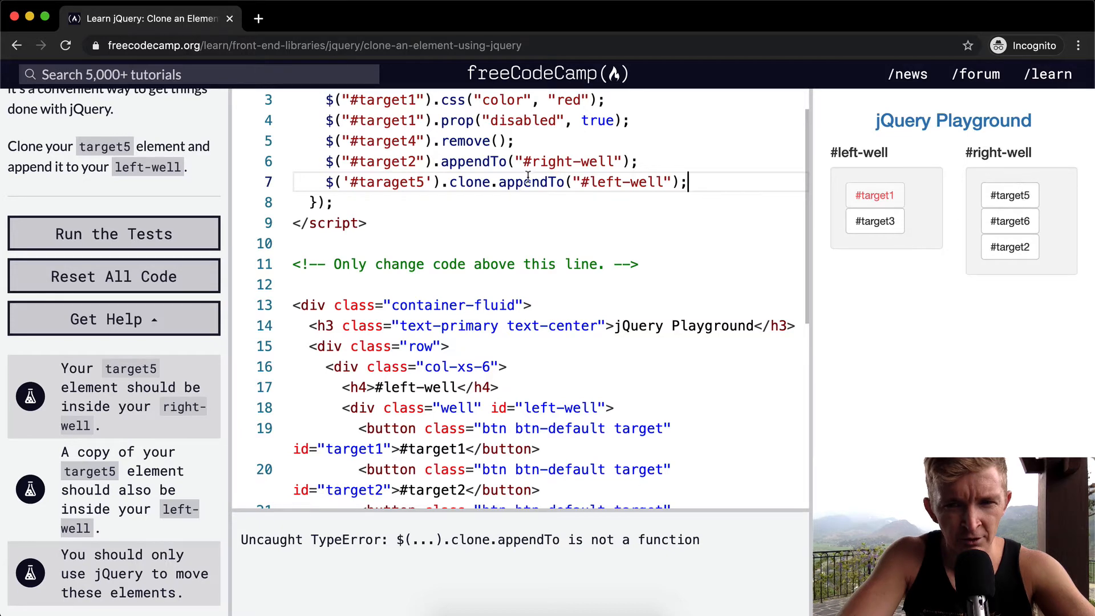
pyautogui.write('()')
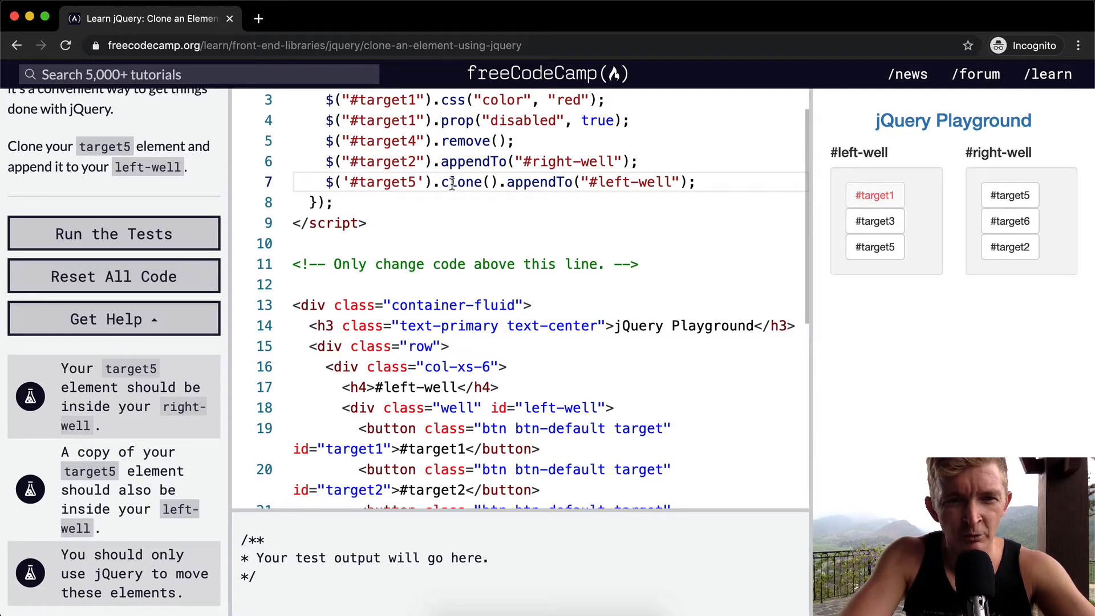
# Run the tests so all three pass, then close the 'Most triumphant!' success modal.
pyautogui.click(114, 233)
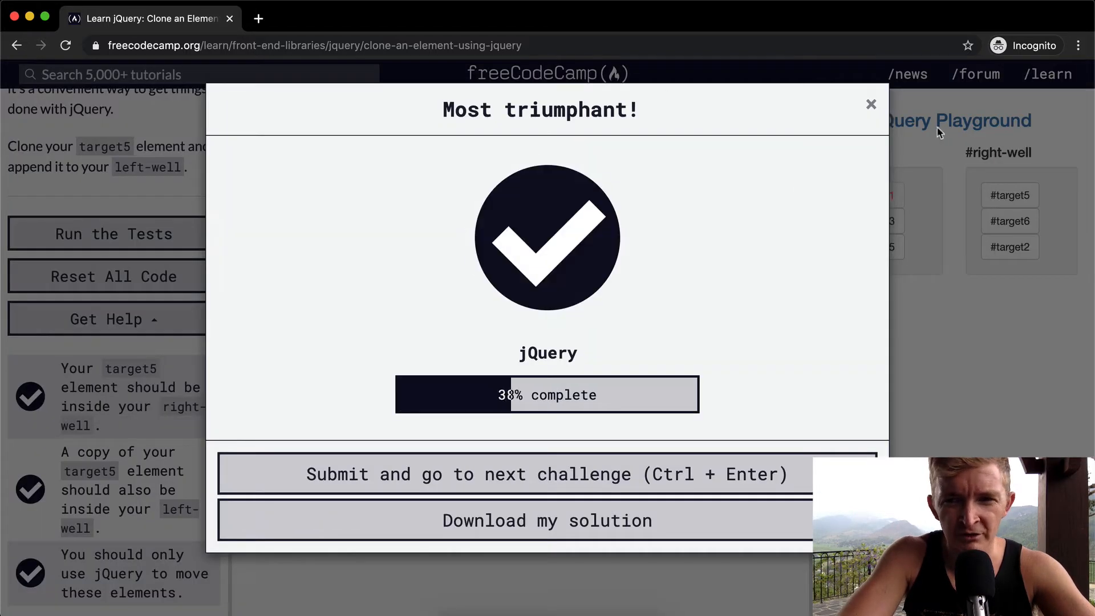
pyautogui.click(871, 105)
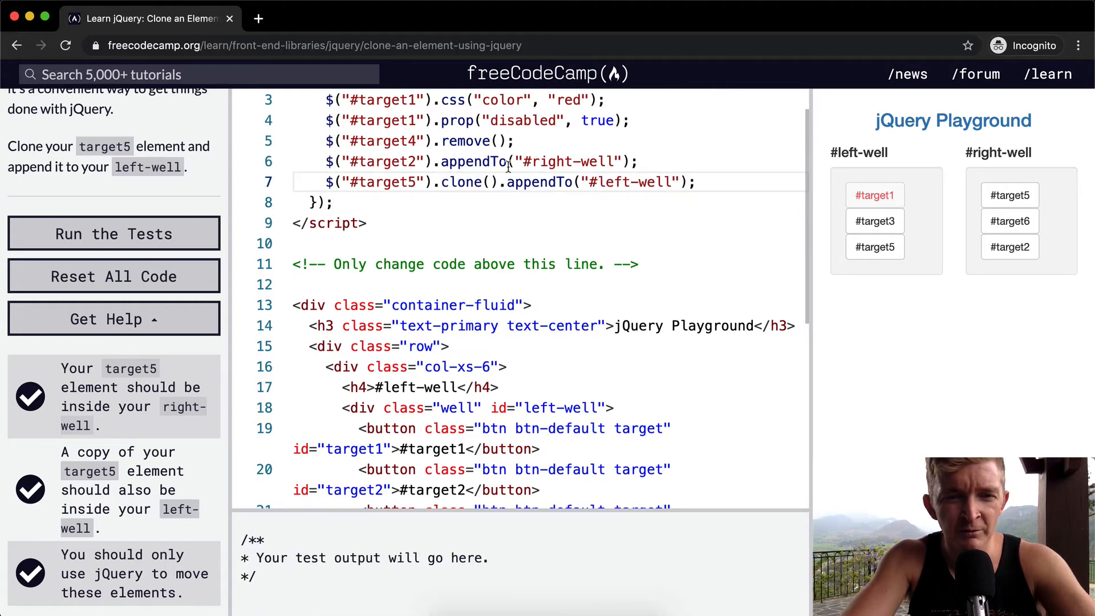
# Change line 7 to let targetFiveClone = $("#target5").clone();.
pyautogui.write('let target')
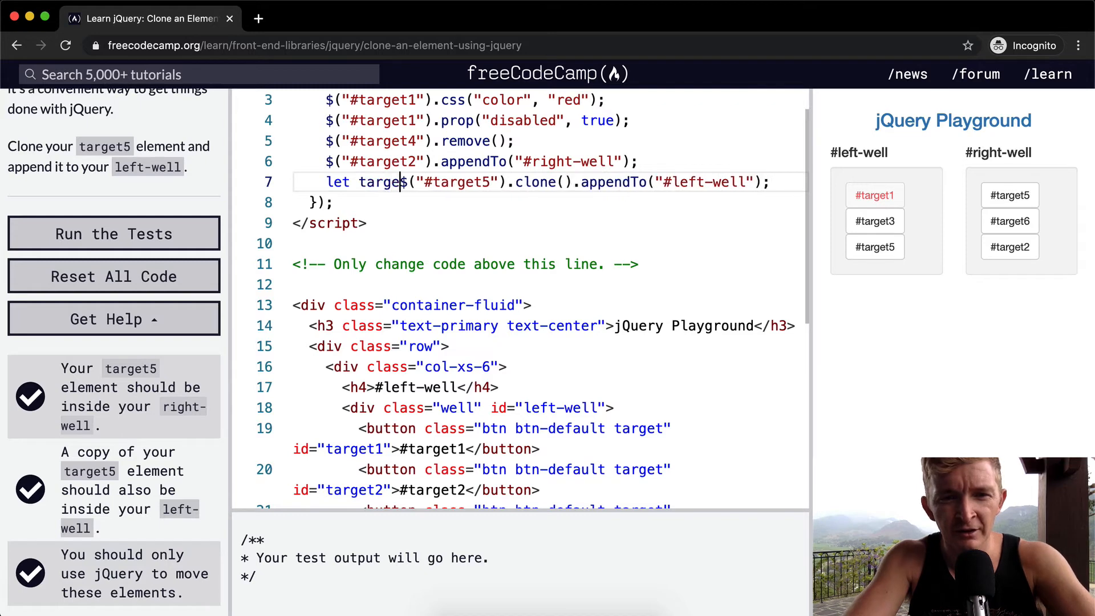
pyautogui.write('Five_c')
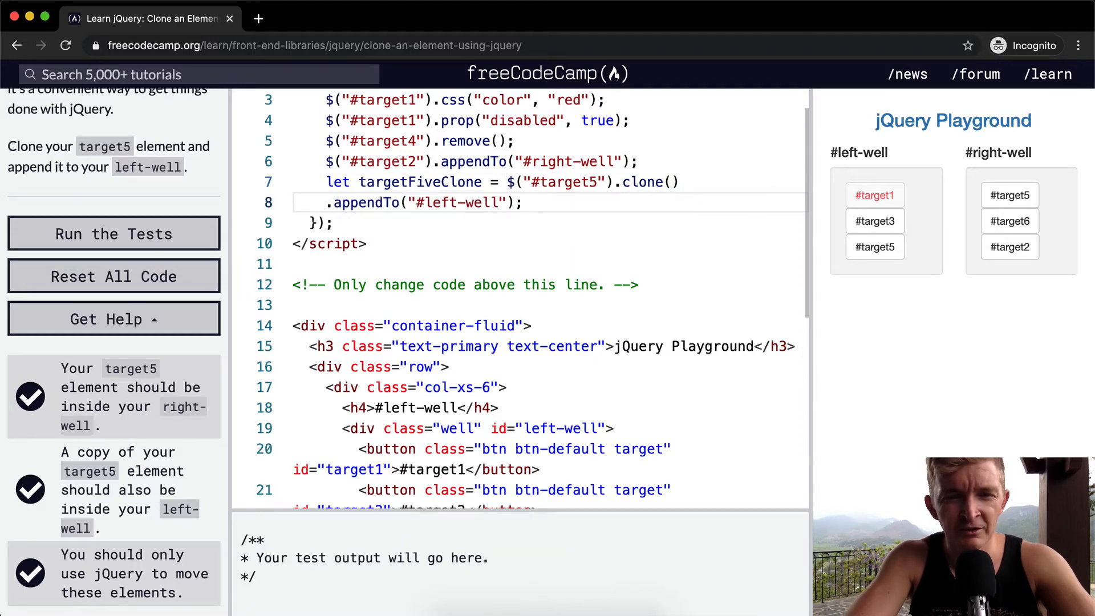
pyautogui.write('targetFiveClone')
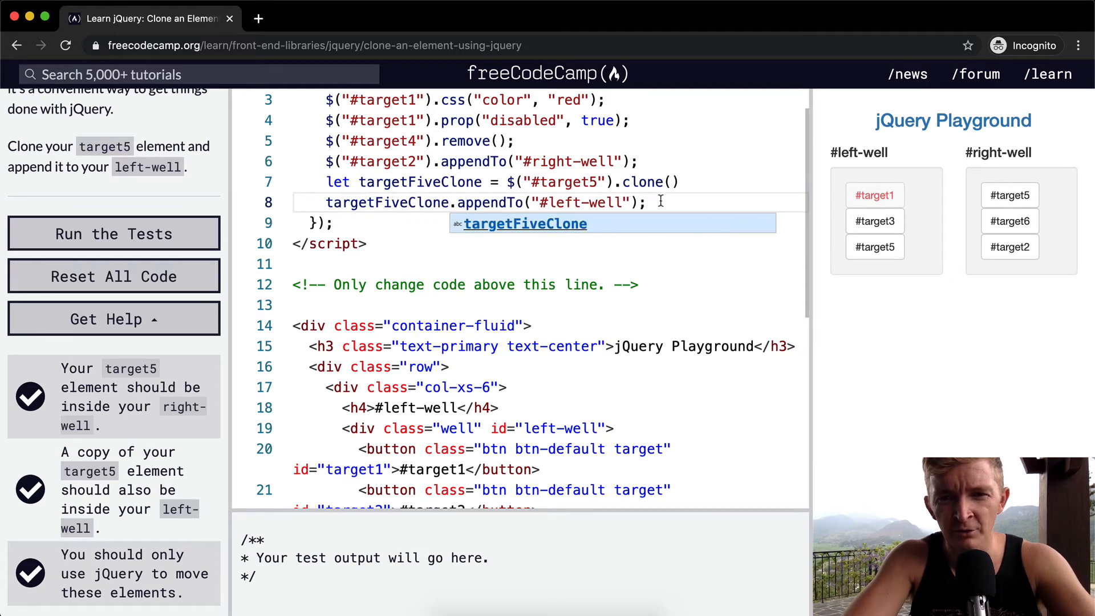
# Add targetFiveClone.appendTo("#left-well"); on its own line and remove the temporary console.log line.
pyautogui.press('Escape')
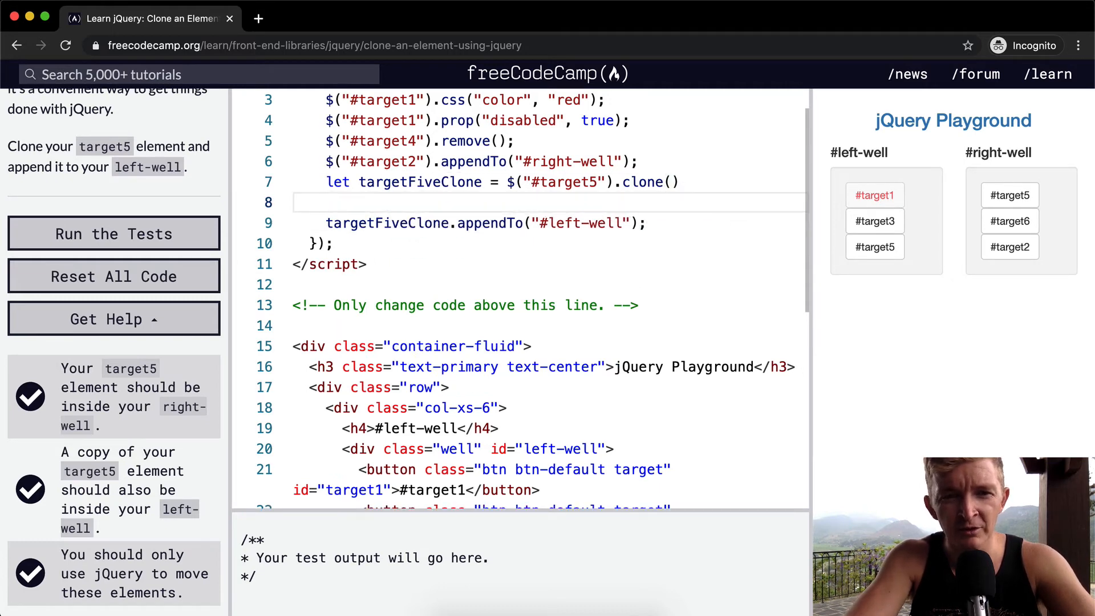
pyautogui.write('console.loG')
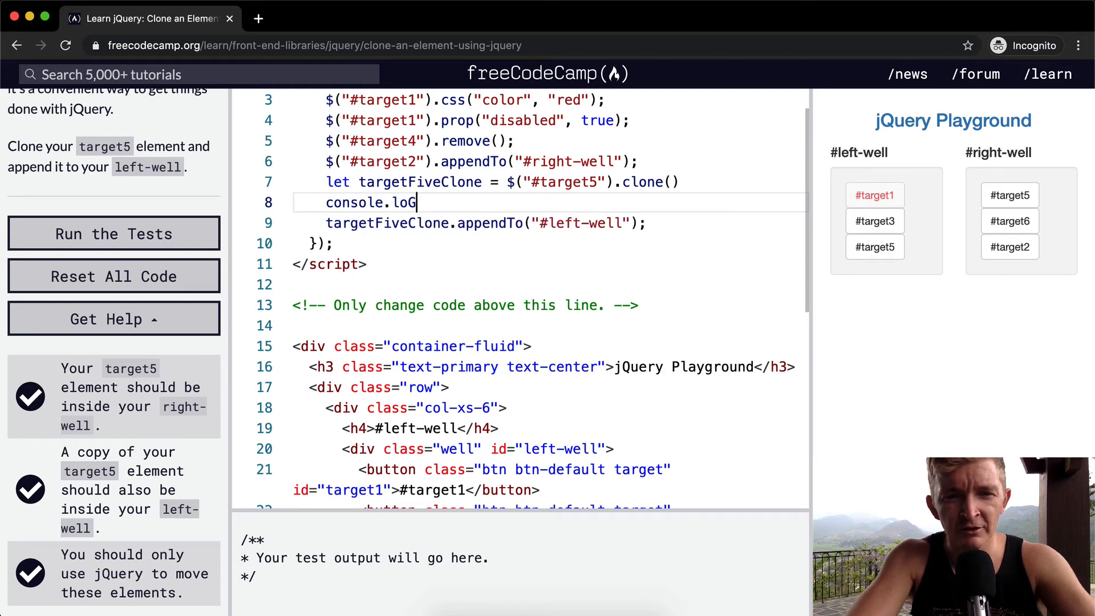
pyautogui.write('(targetFiveClone);')
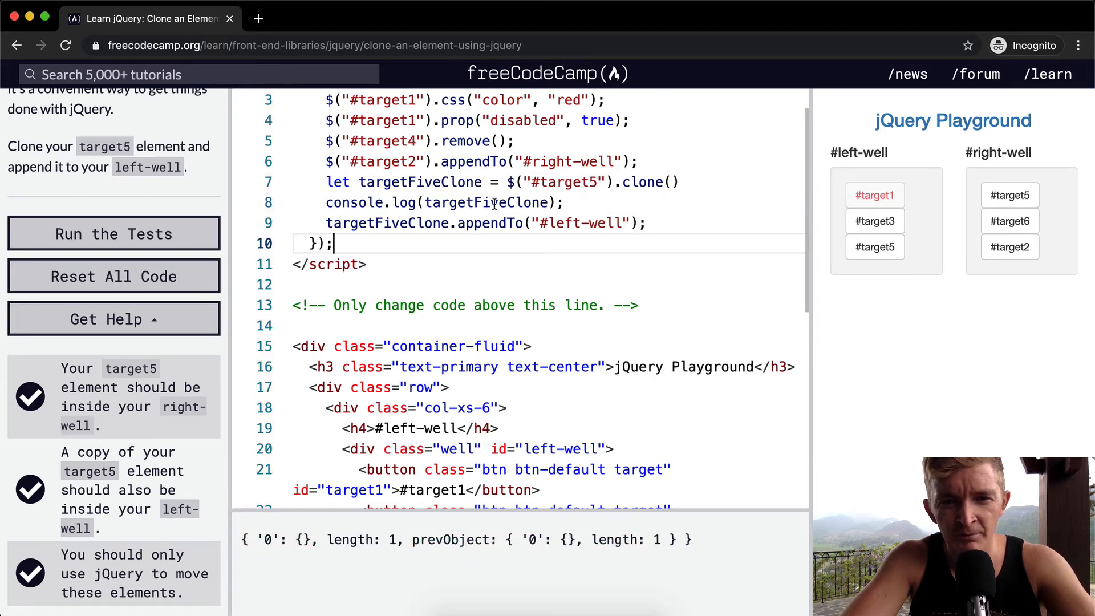
pyautogui.moveTo(781, 215)
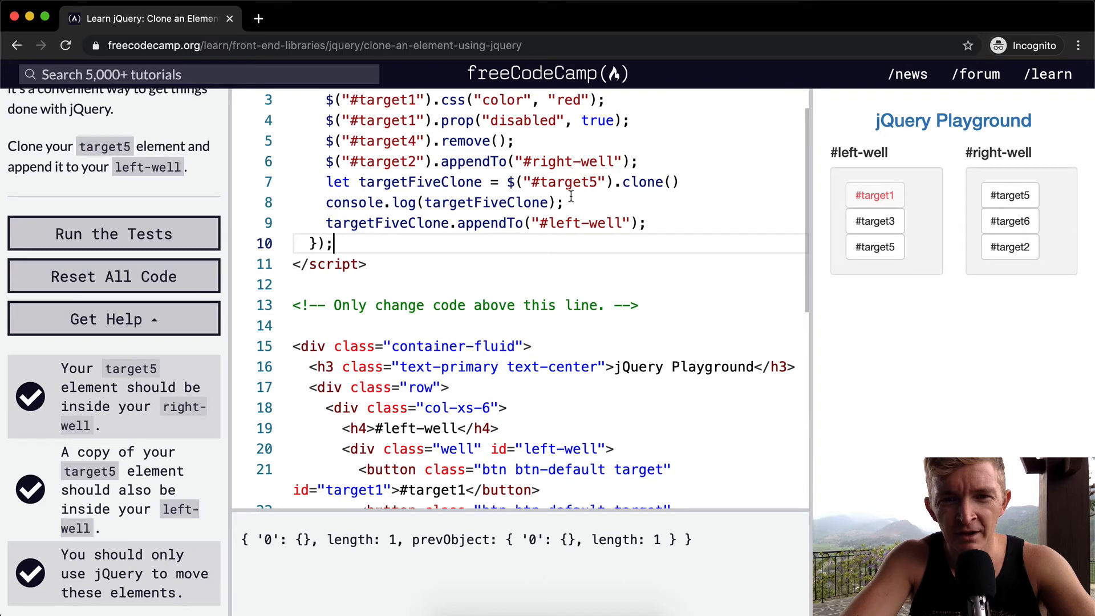
pyautogui.click(682, 182)
pyautogui.write(';')
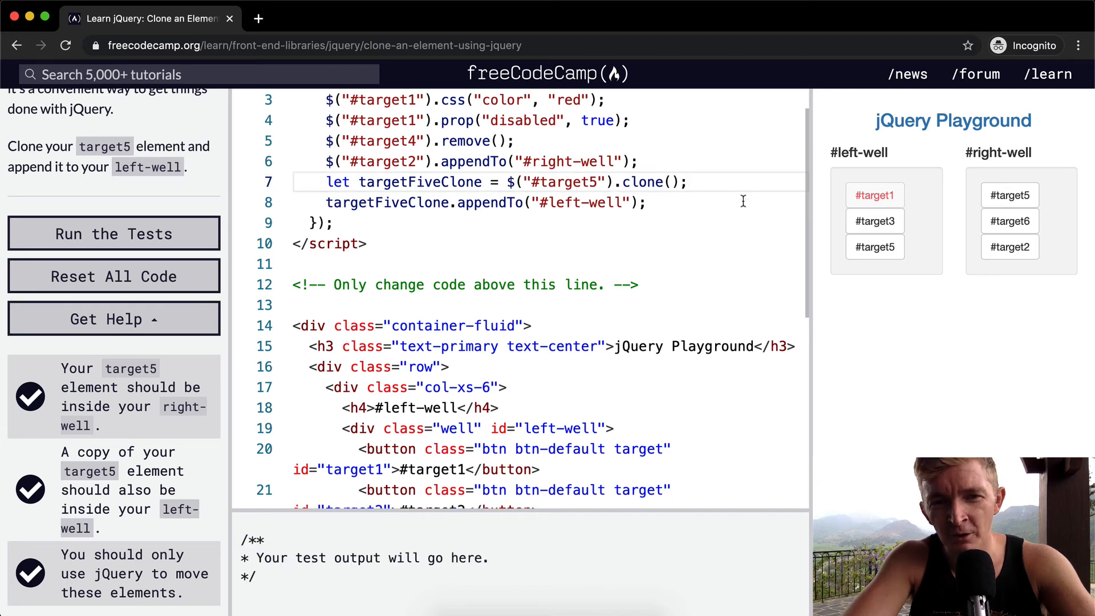
pyautogui.moveTo(452, 188)
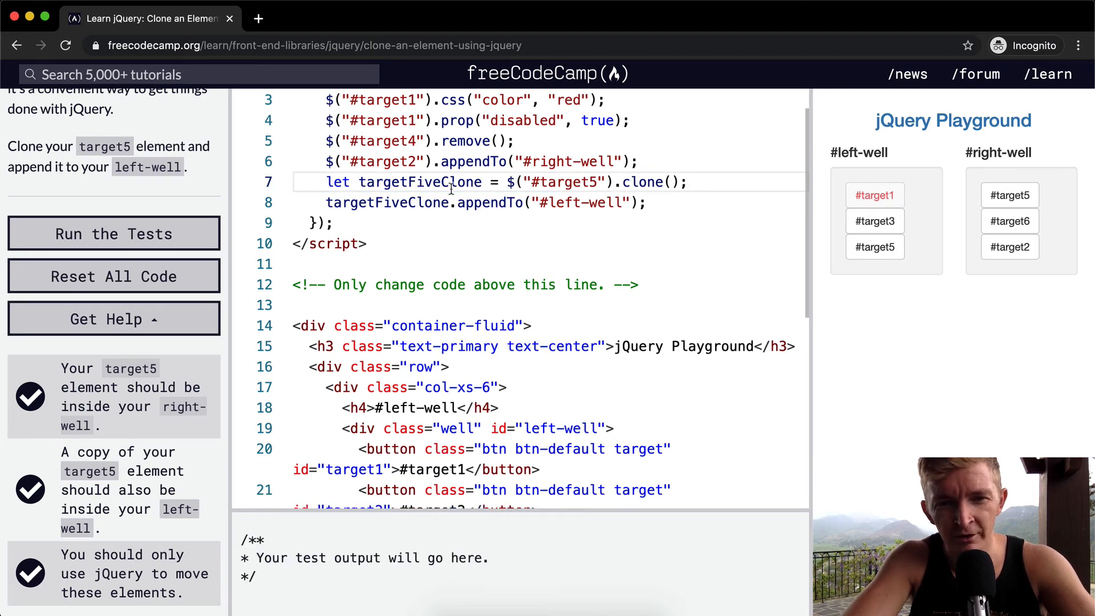
# Run the tests on the targetFiveClone version and close the success modal.
pyautogui.click(113, 233)
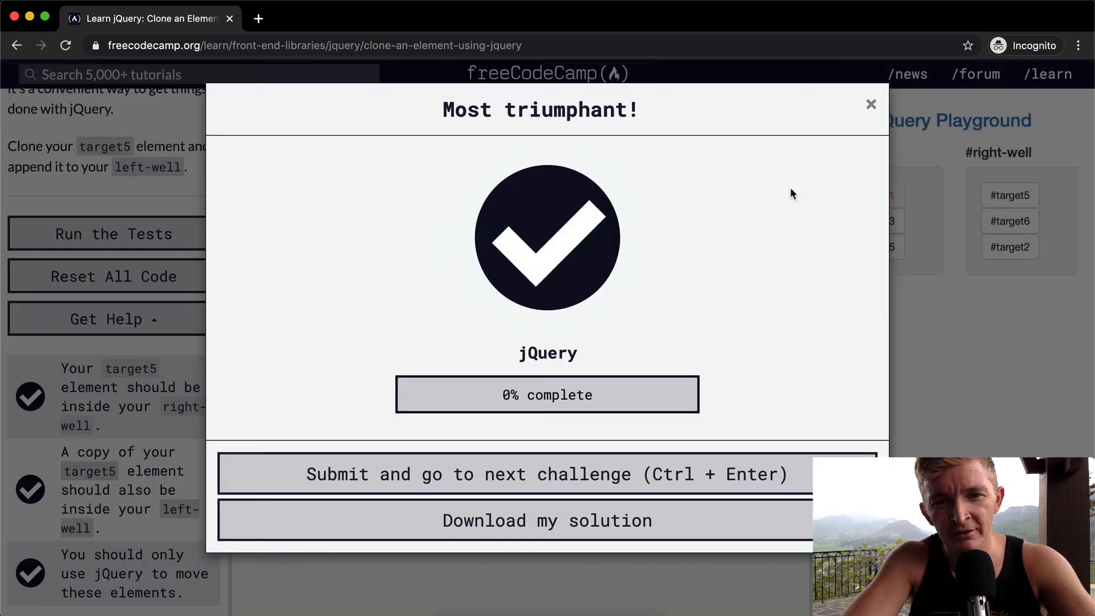
pyautogui.click(871, 105)
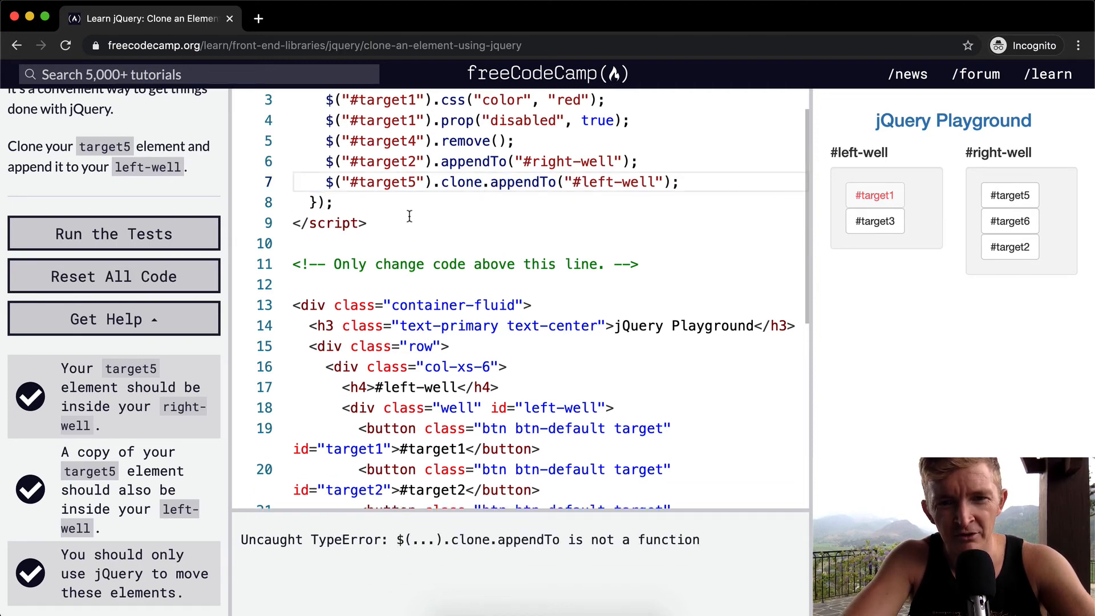
pyautogui.moveTo(529, 183)
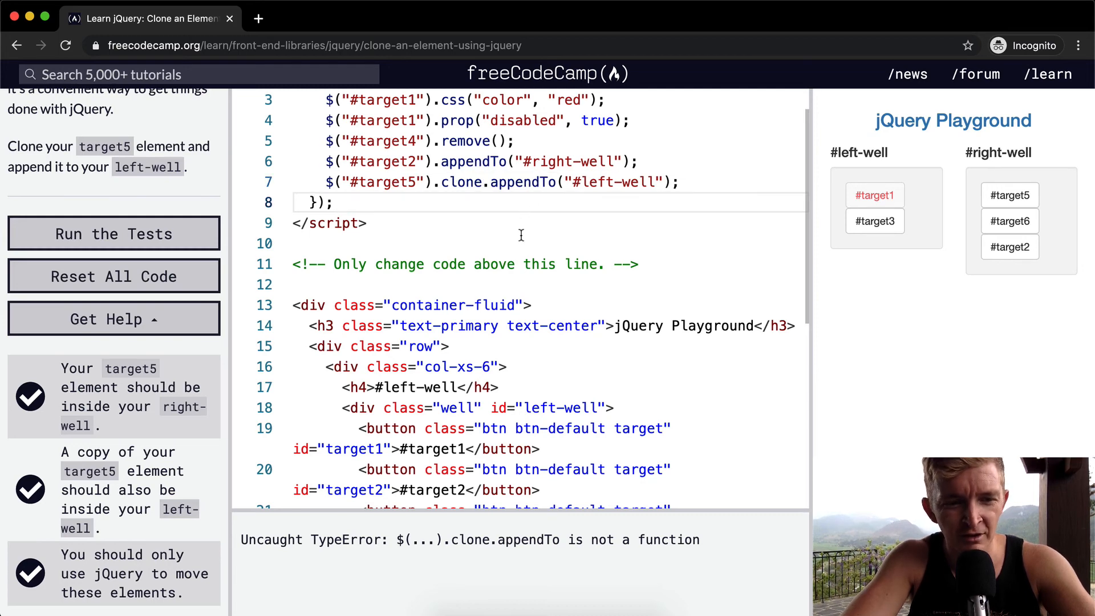
# Rerun the tests, restore .clone() on line 7, and pass them at 70% jQuery completion.
pyautogui.click(113, 233)
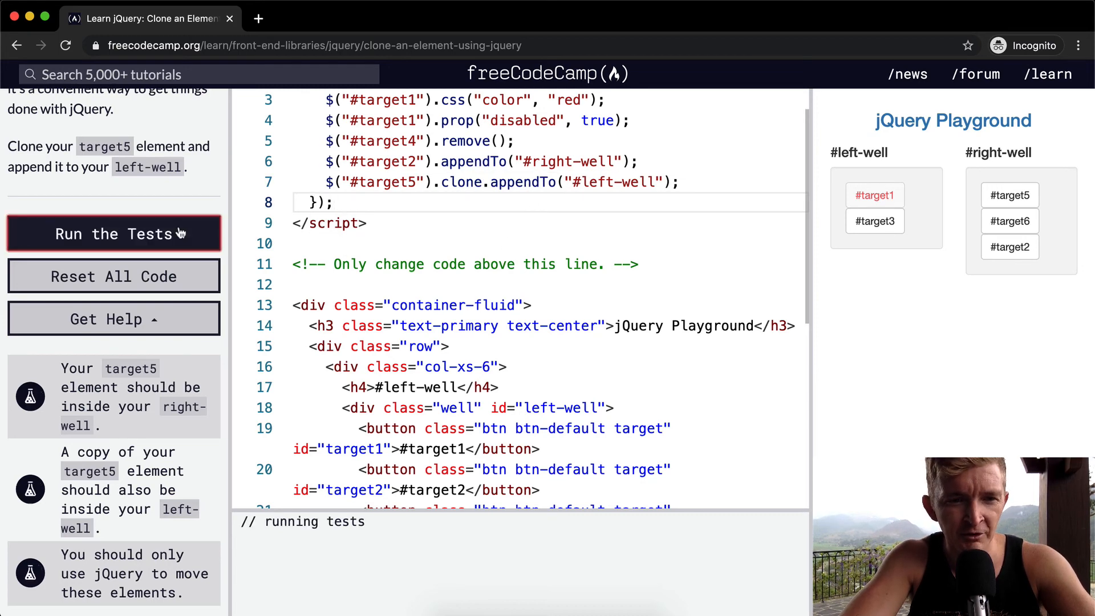
pyautogui.click(114, 233)
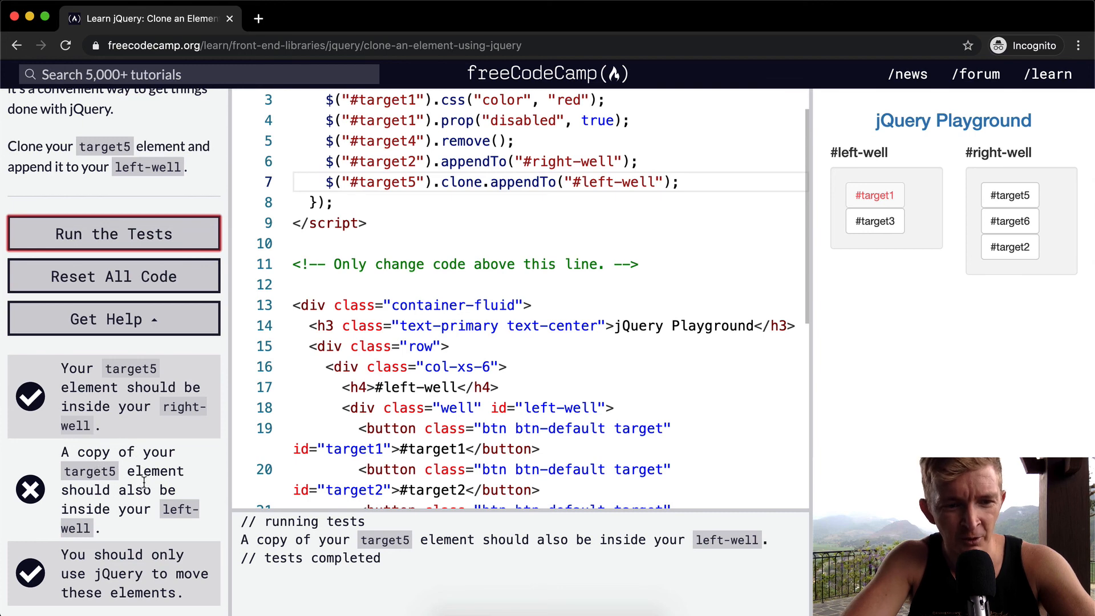
pyautogui.moveTo(713, 253)
pyautogui.write('()')
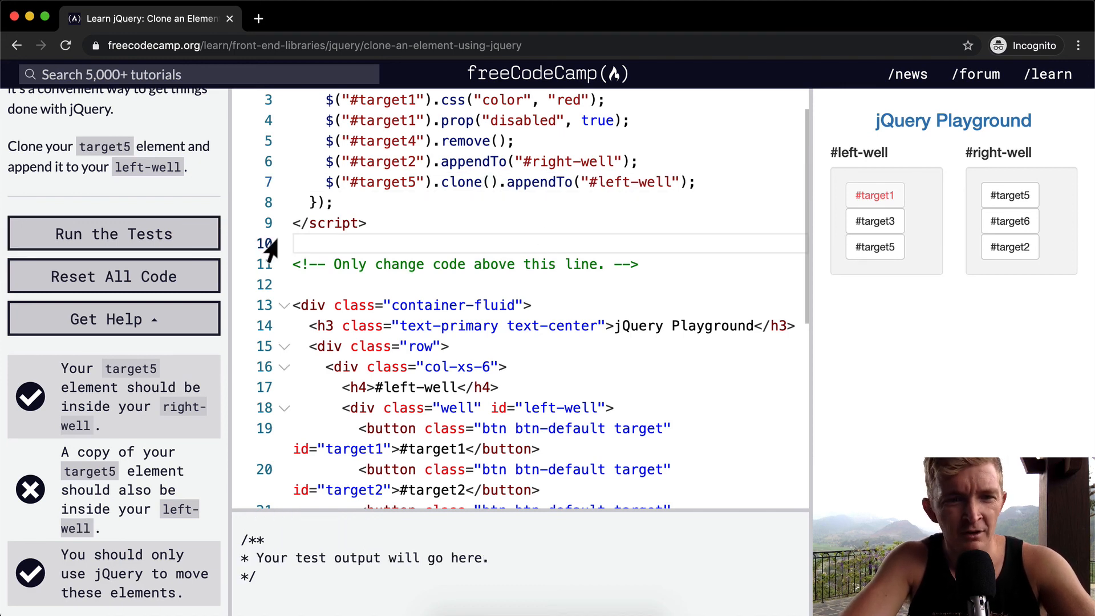
pyautogui.click(114, 234)
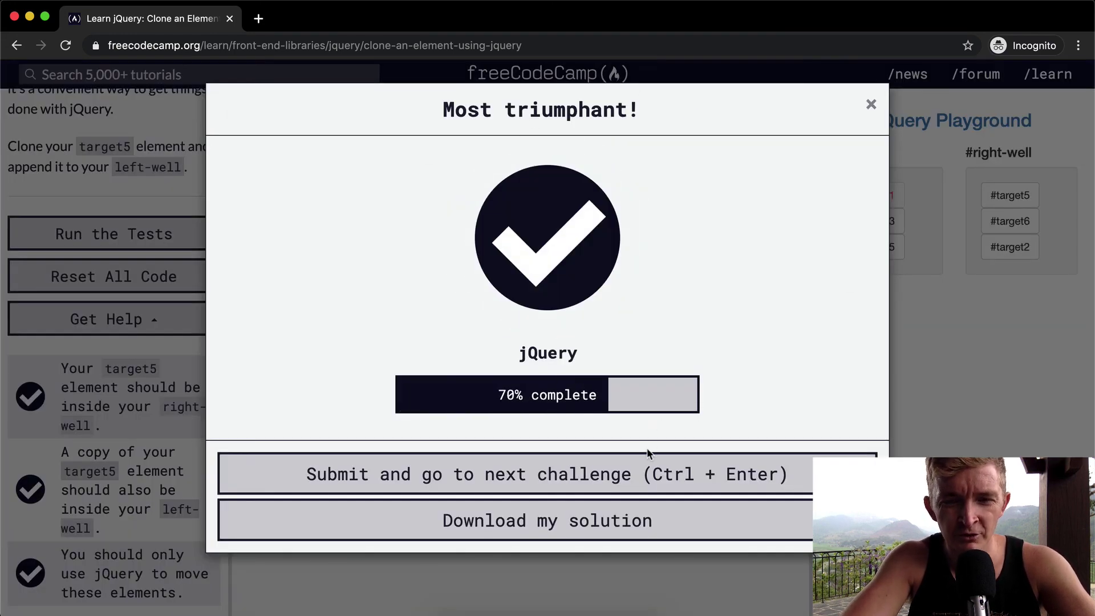